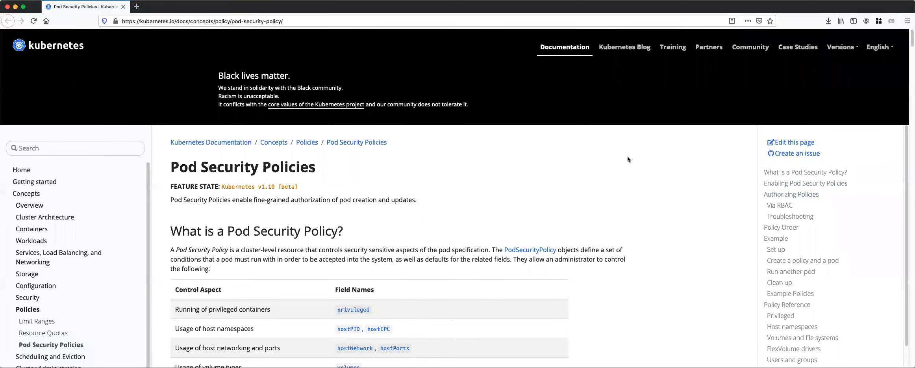
pyautogui.moveTo(457, 123)
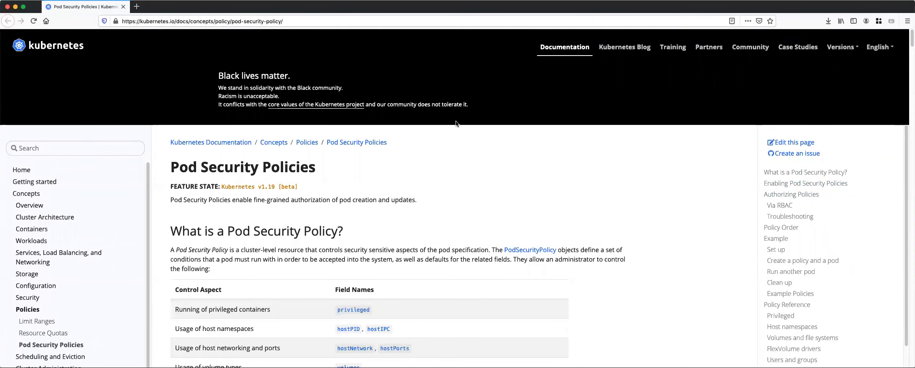
pyautogui.moveTo(457, 122)
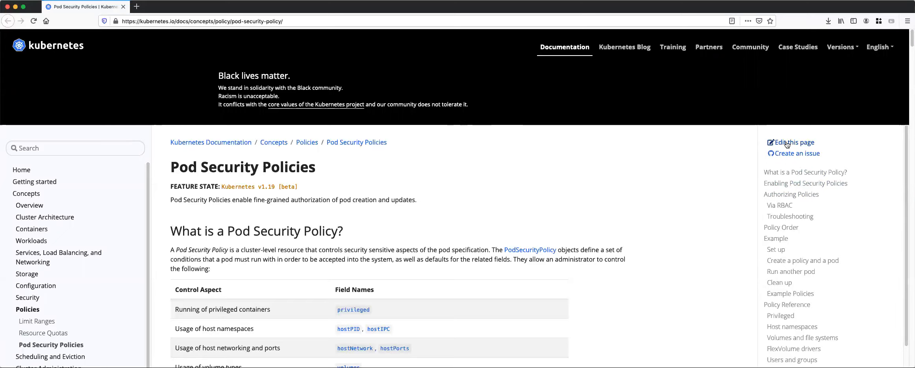
pyautogui.moveTo(794, 142)
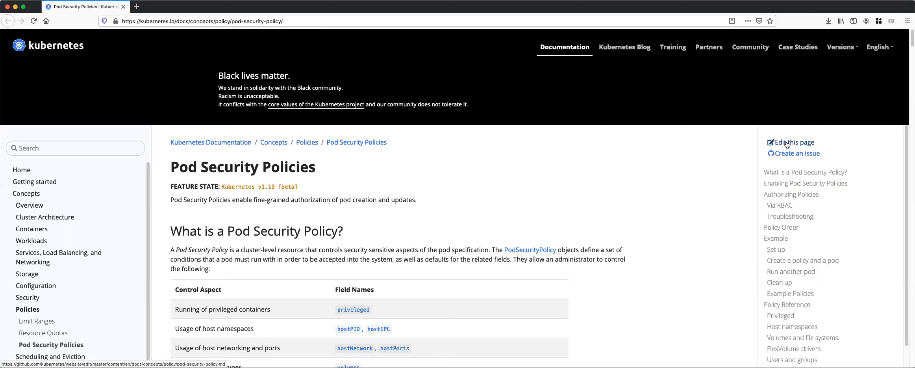
pyautogui.moveTo(790, 137)
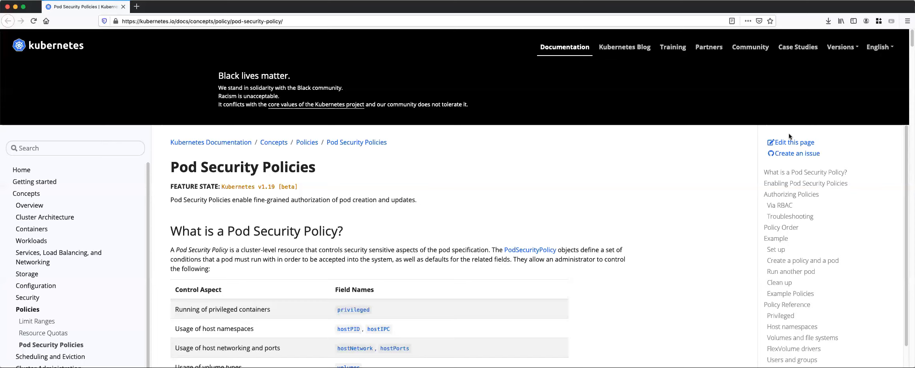
pyautogui.moveTo(674, 66)
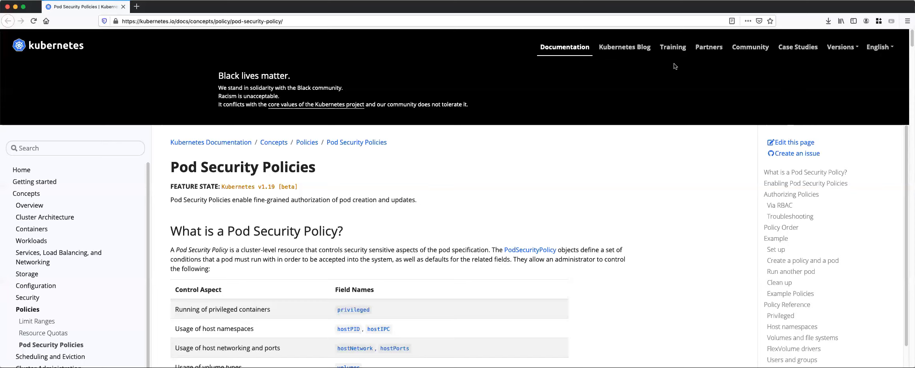
# Scroll to Policy Order and highlight its first rule on non-mutating PodSecurityPolicies
pyautogui.scroll(-3)
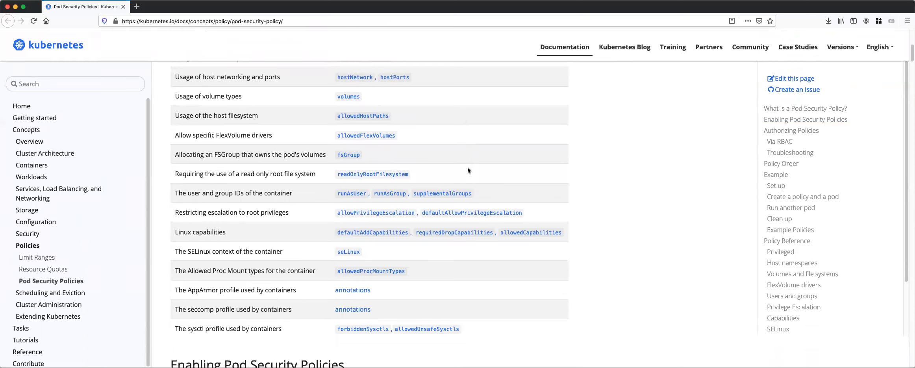
pyautogui.scroll(-3)
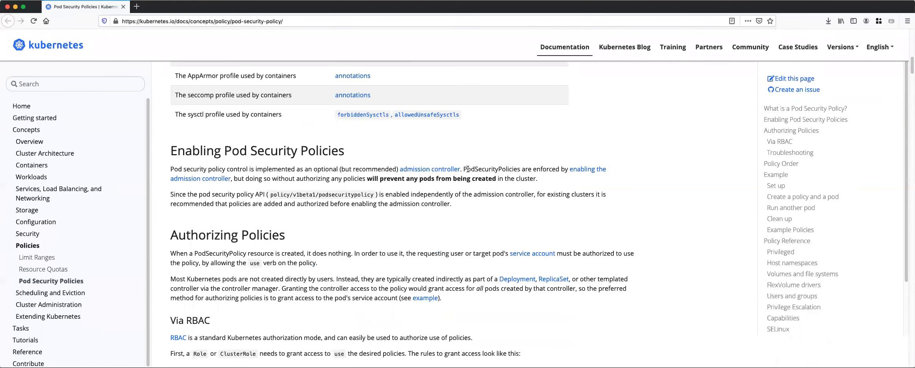
pyautogui.scroll(-3)
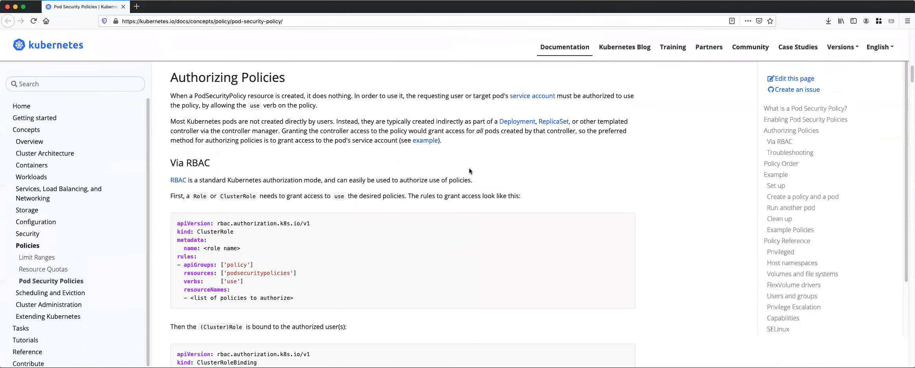
pyautogui.scroll(-3)
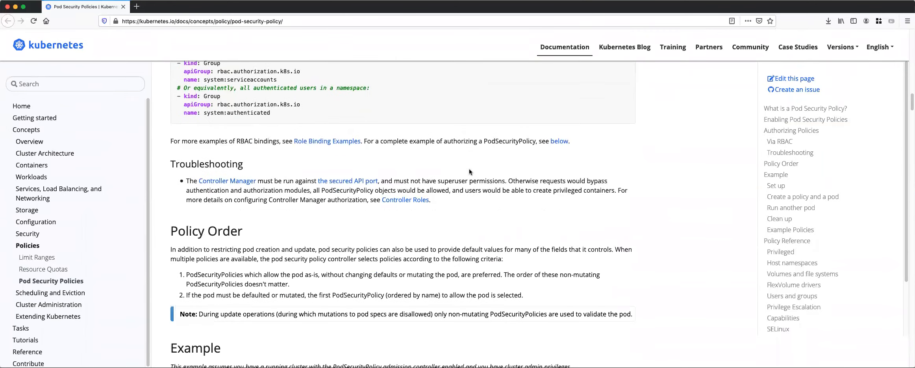
pyautogui.scroll(-3)
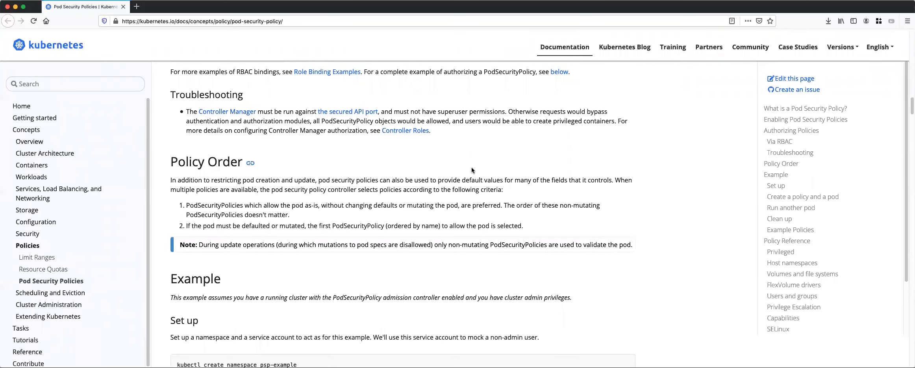
pyautogui.moveTo(186, 205); pyautogui.dragTo(289, 214)
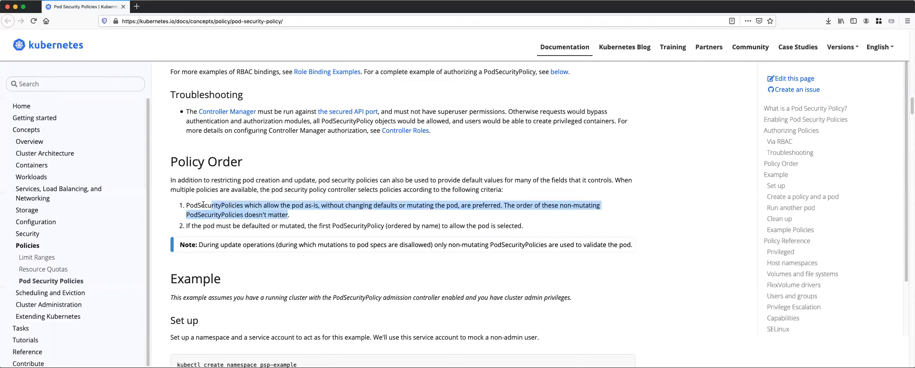